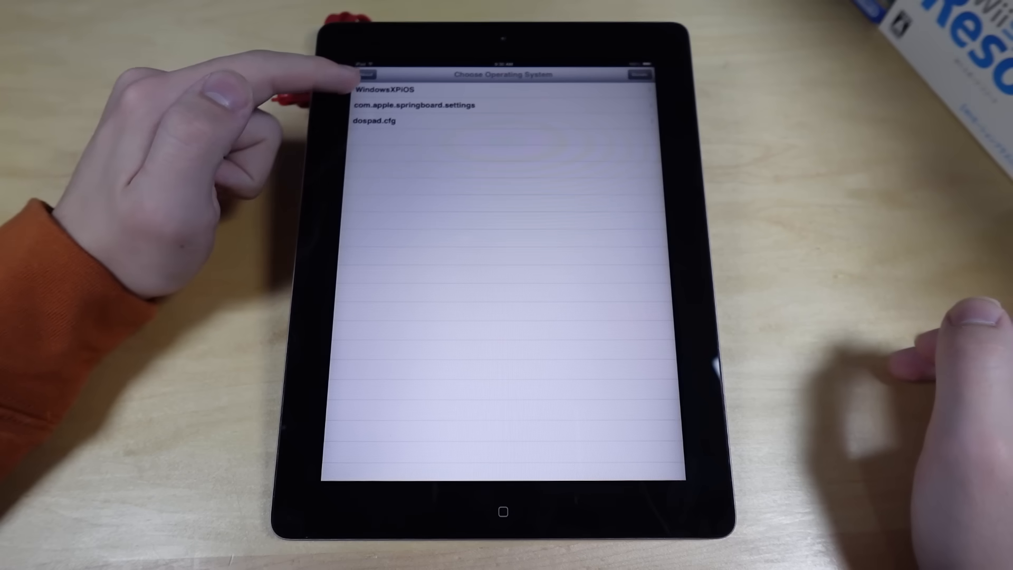
Step: Return to the iPad home screen page holding the iDOS 2 and Bochs icons
click(381, 88)
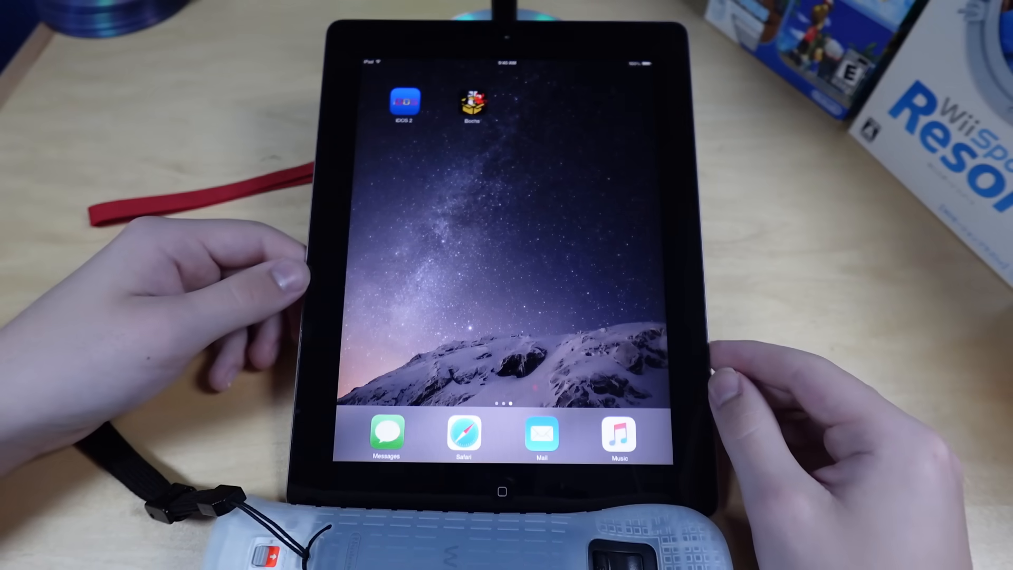
Step: Launch iDOS 2 from the home screen so the setup-file copy into D:\WIN95 runs
click(405, 101)
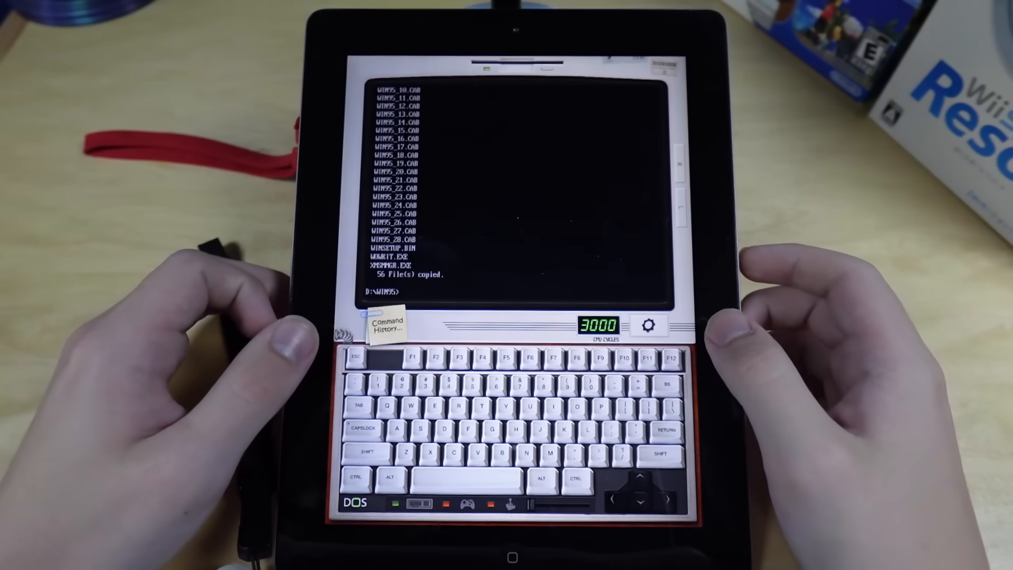
Step: Mount 2gb.img as drive 2 via imgmount with -fs none and size 512,63,64,1023
click(511, 554)
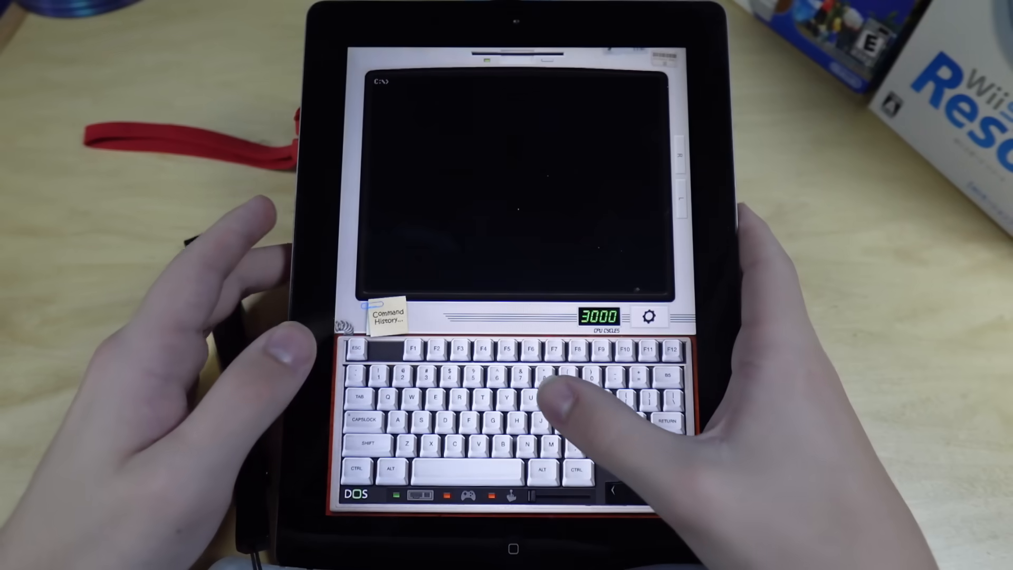
text(imgmount Z 2gb.img -fs)
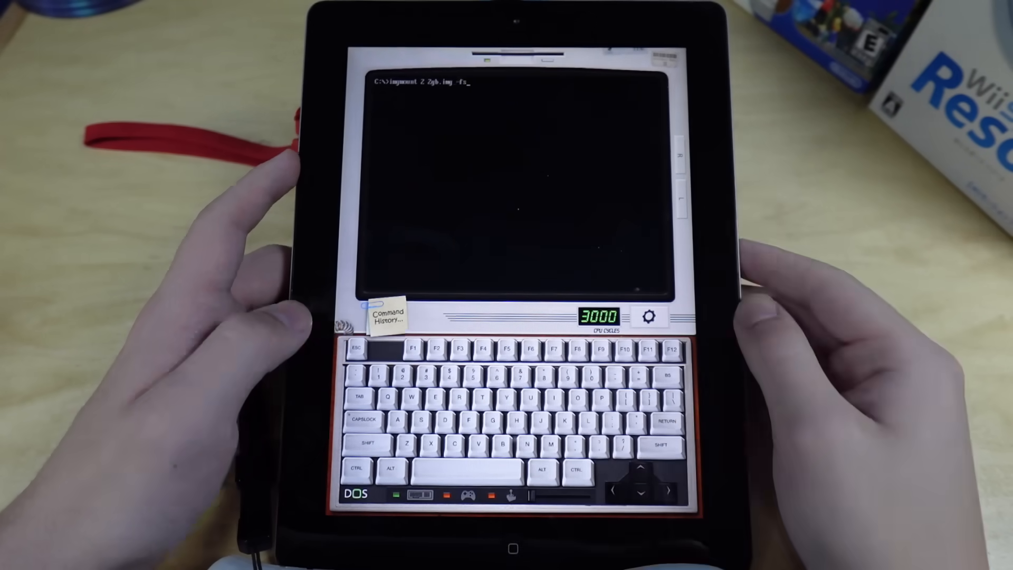
text(none -size 512,63)
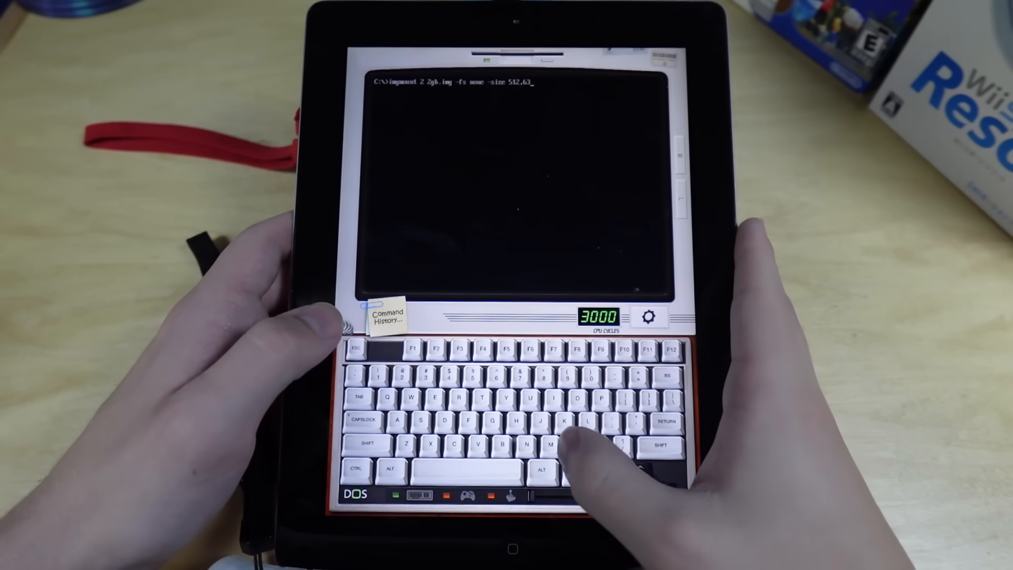
text(64,102)
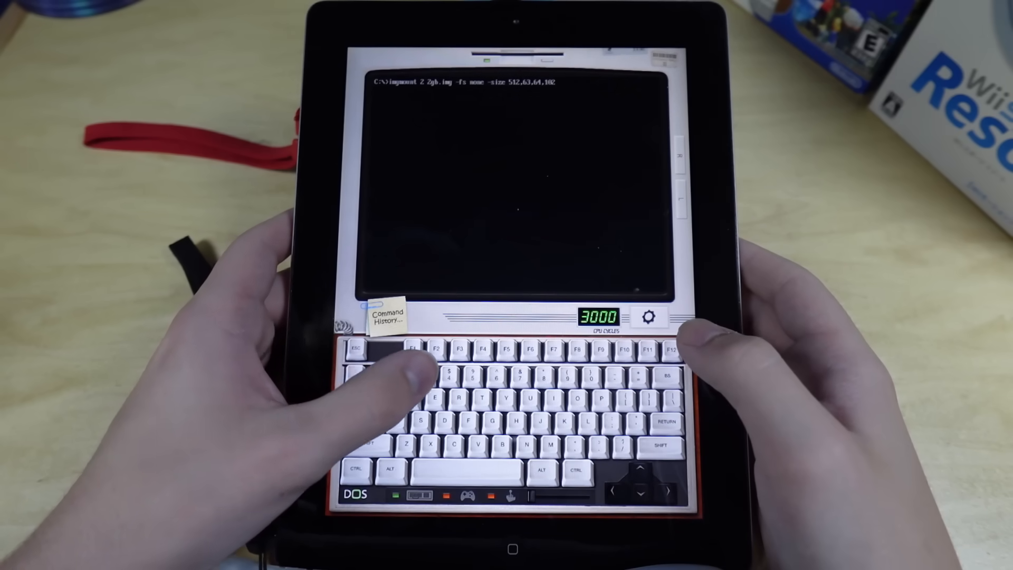
key(Return)
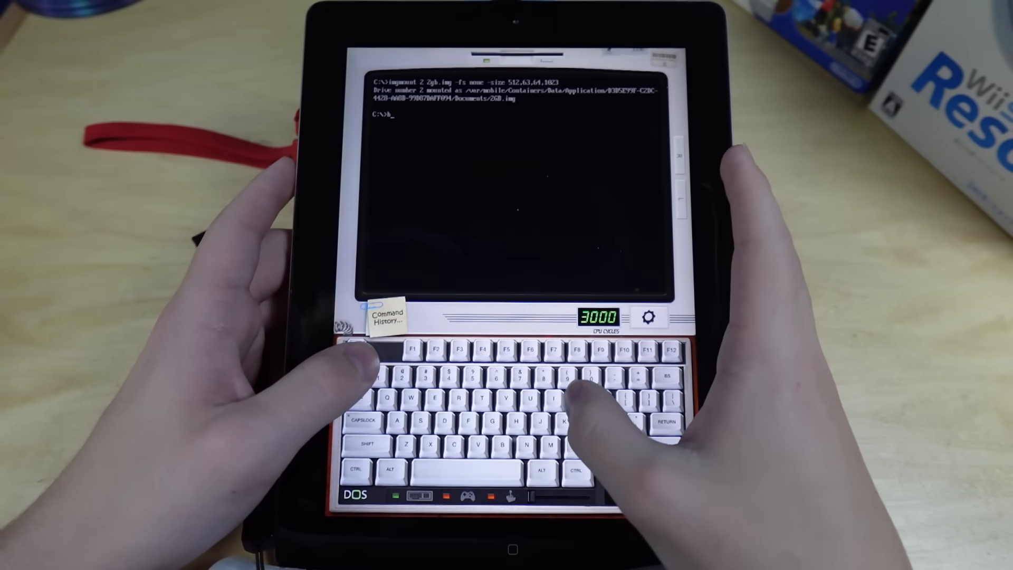
Step: Boot drive C from the mounted image so Windows 95 Setup reaches its welcome screen
text(boot c;)
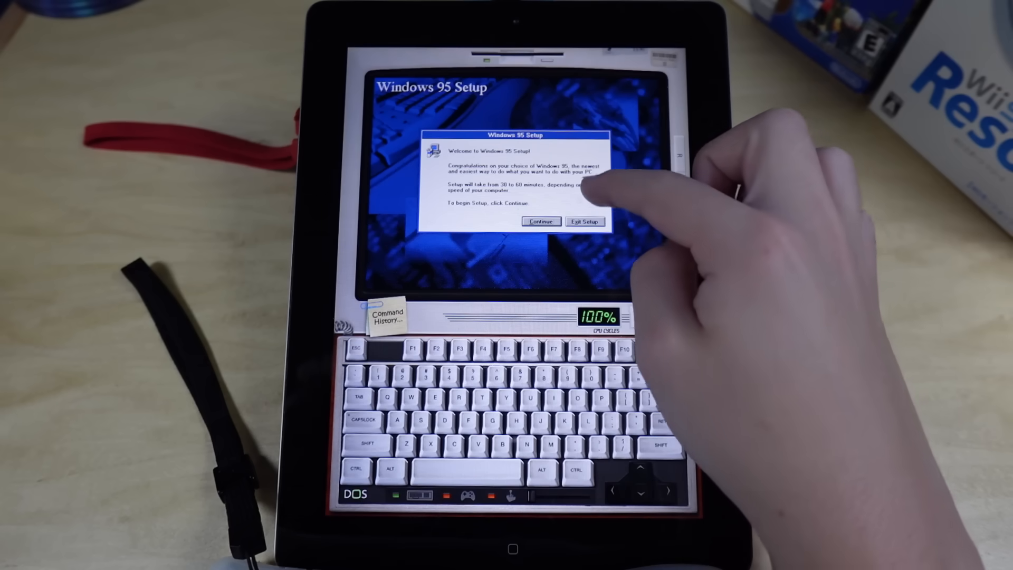
Step: Continue past the welcome dialog and accept the default install directory in the Setup Wizard
click(540, 222)
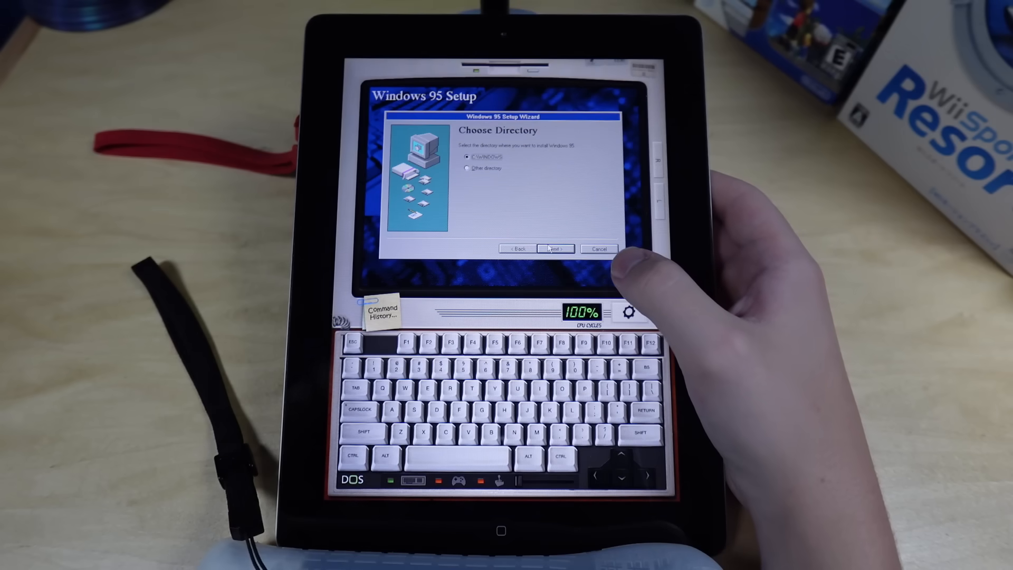
click(555, 249)
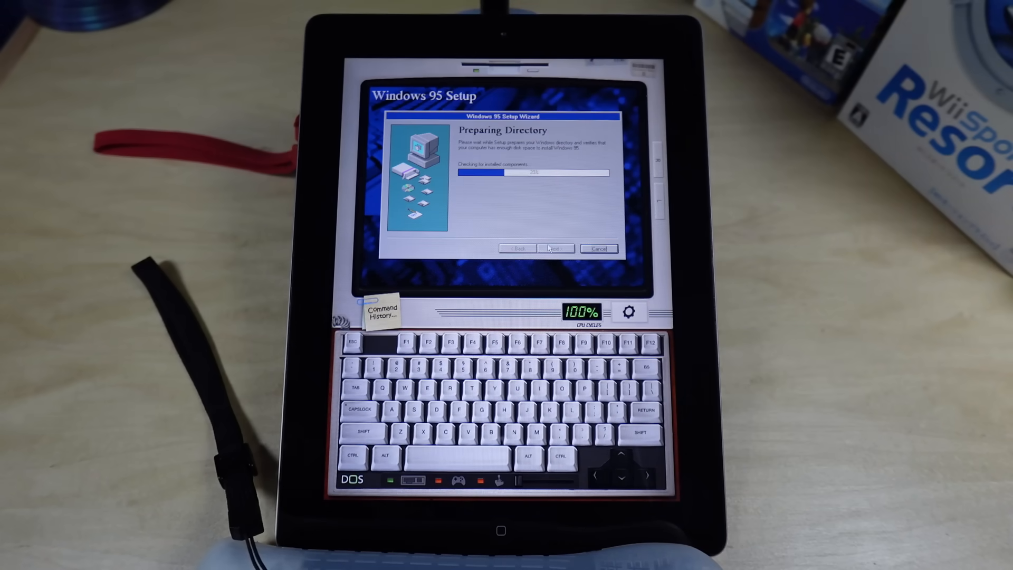
click(554, 249)
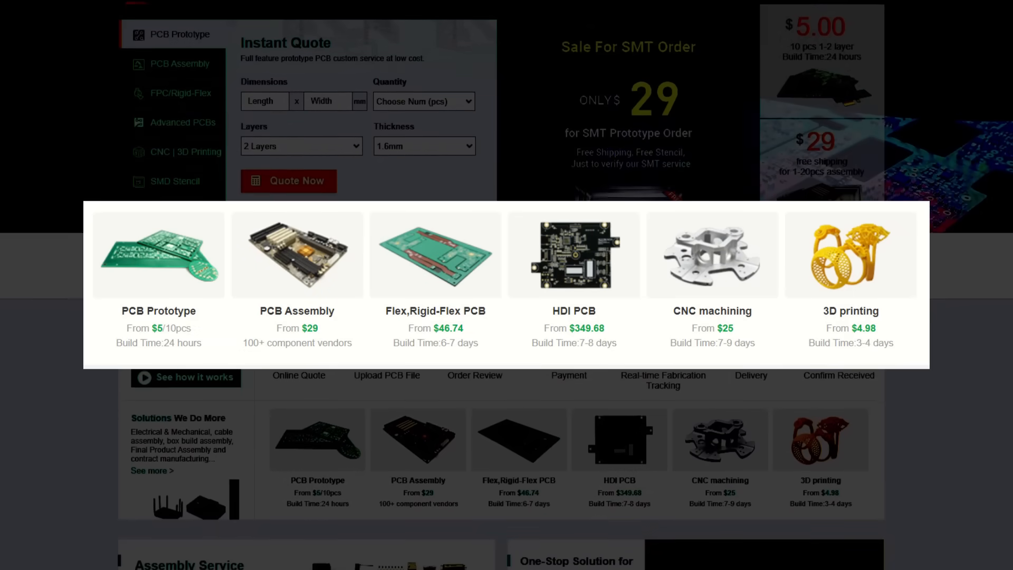
Step: Scroll through the PCBWay homepage and gallery down to the 7th Project Design Contest prizes
scroll(down, 3)
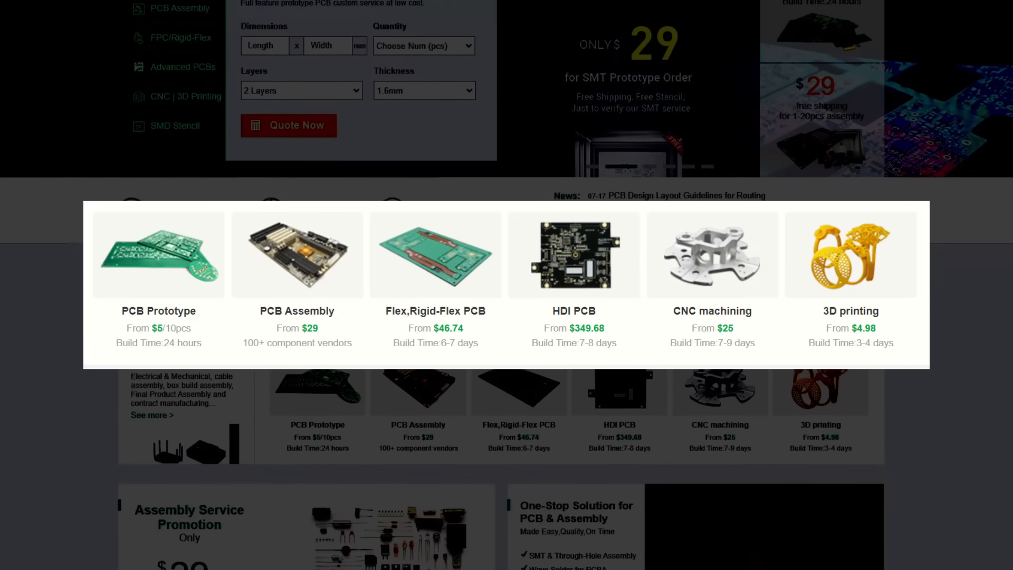
scroll(down, 3)
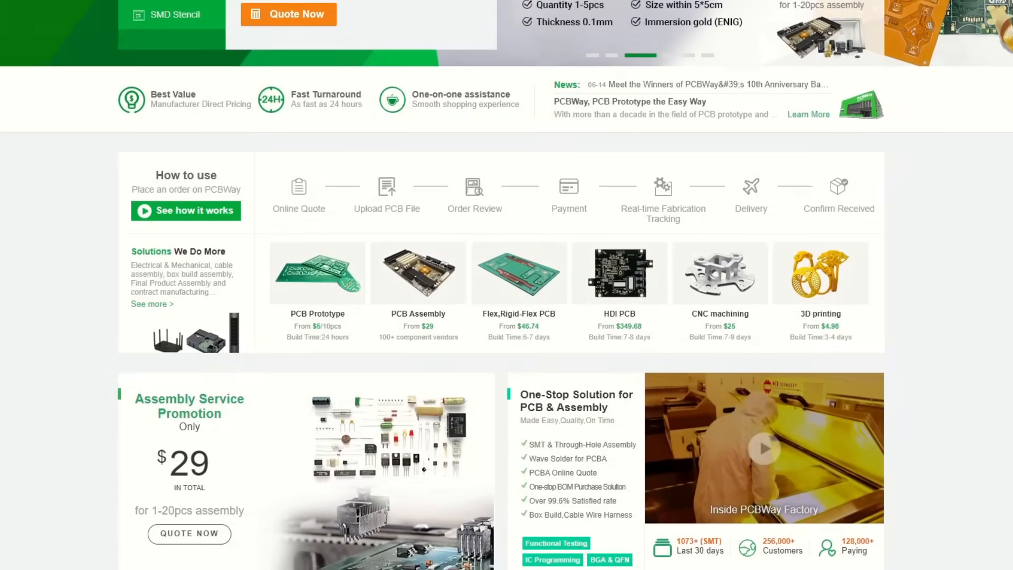
scroll(down, 3)
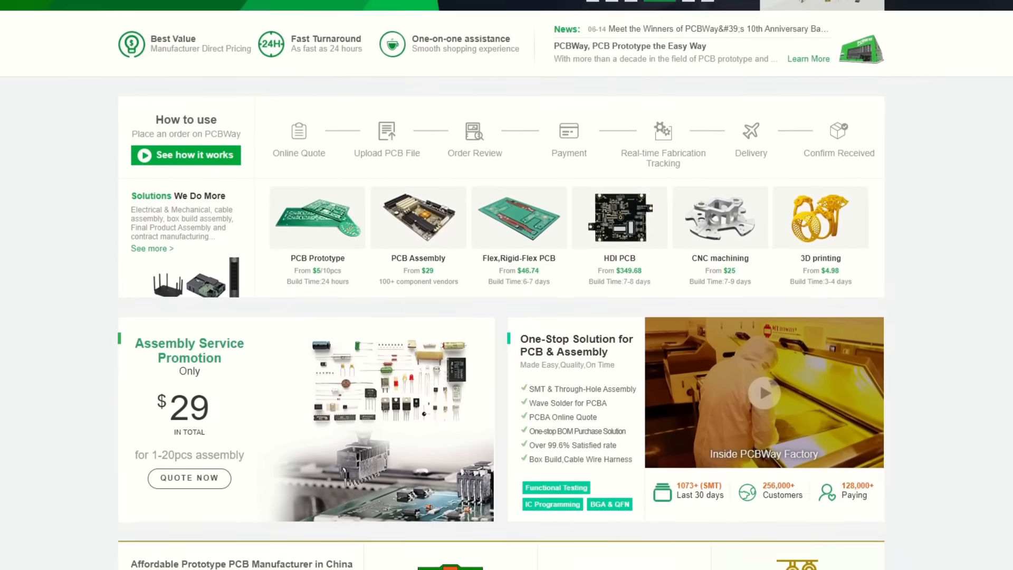
scroll(down, 3)
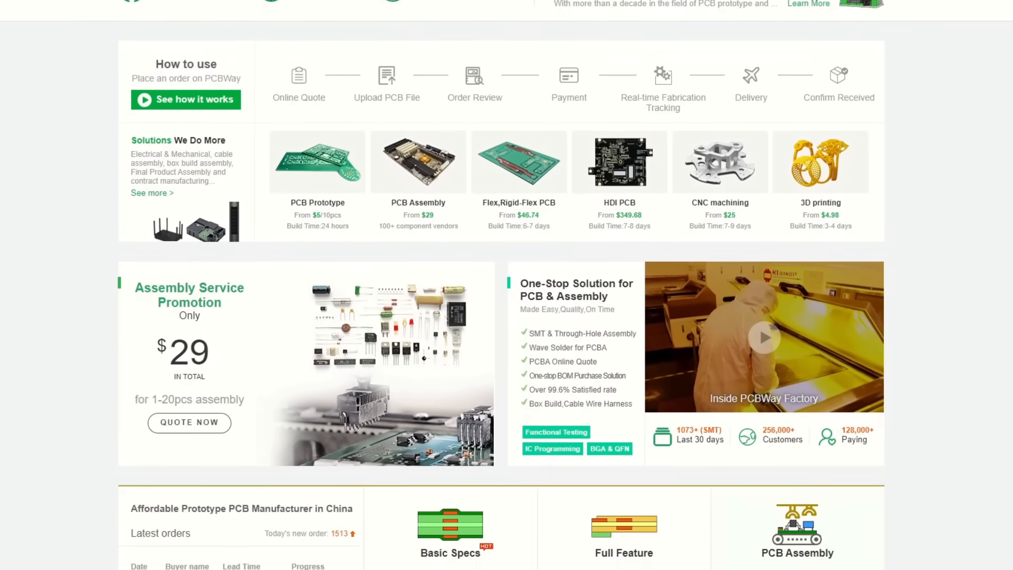
scroll(down, 3)
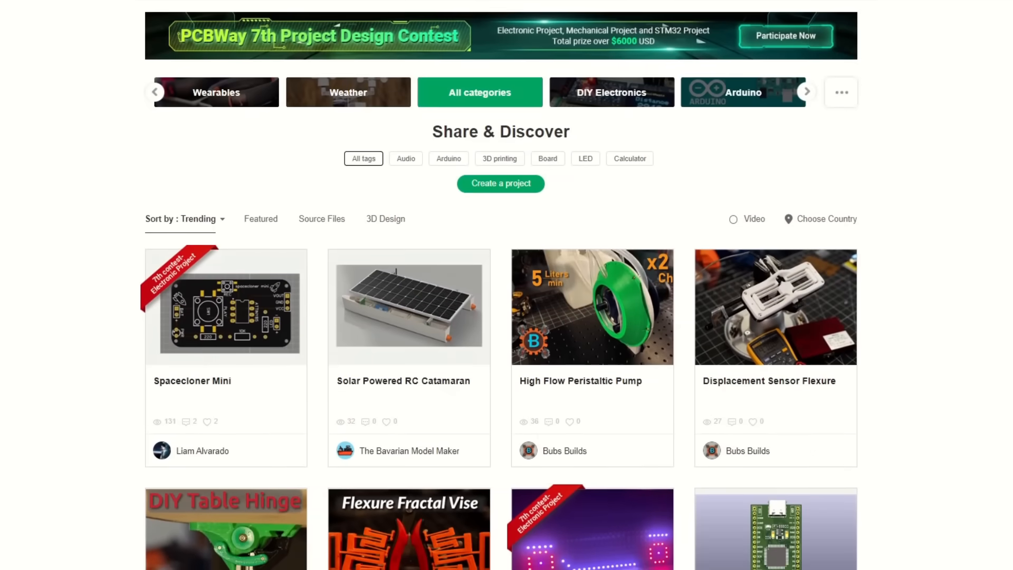
scroll(down, 3)
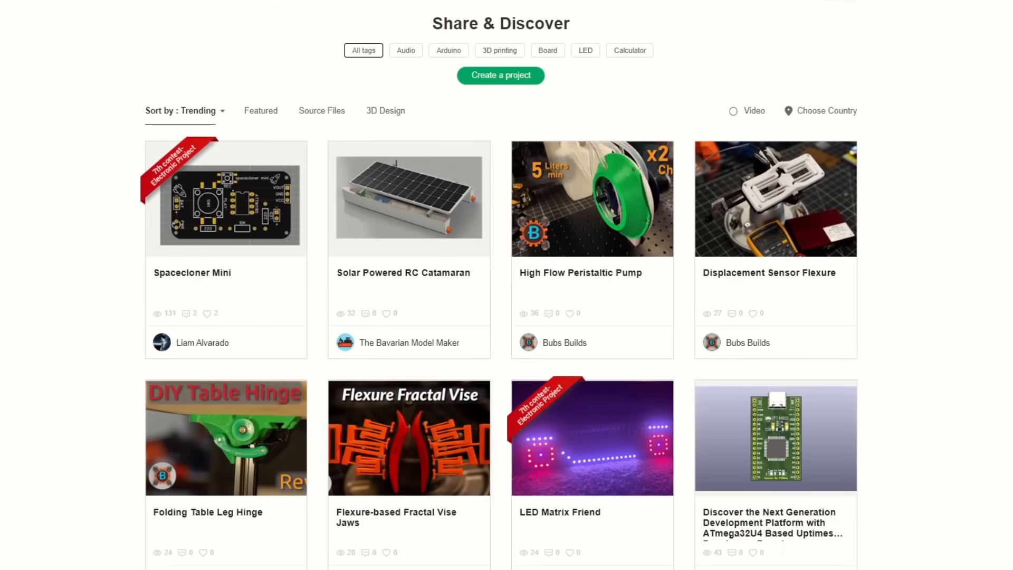
scroll(down, 3)
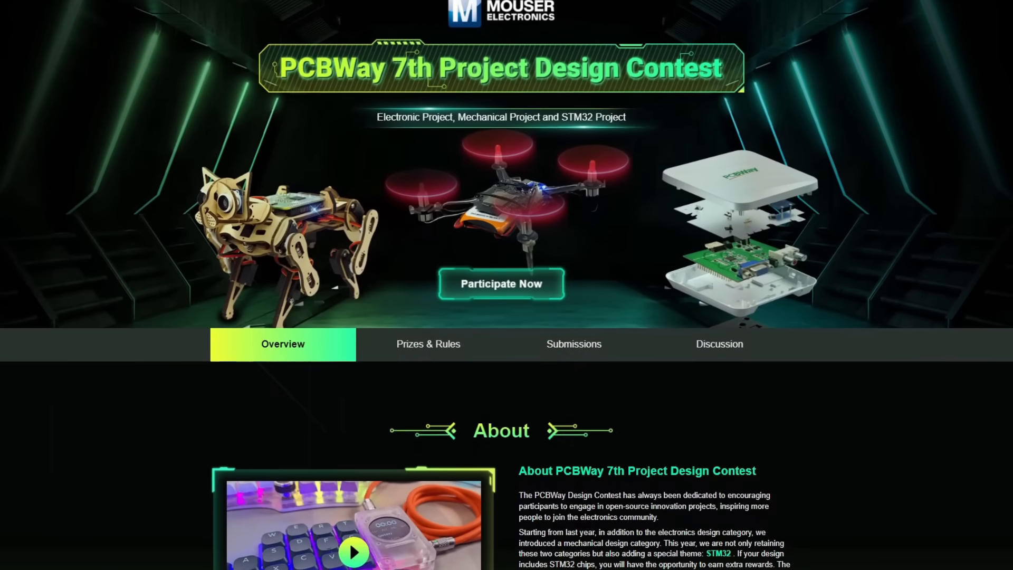
scroll(down, 3)
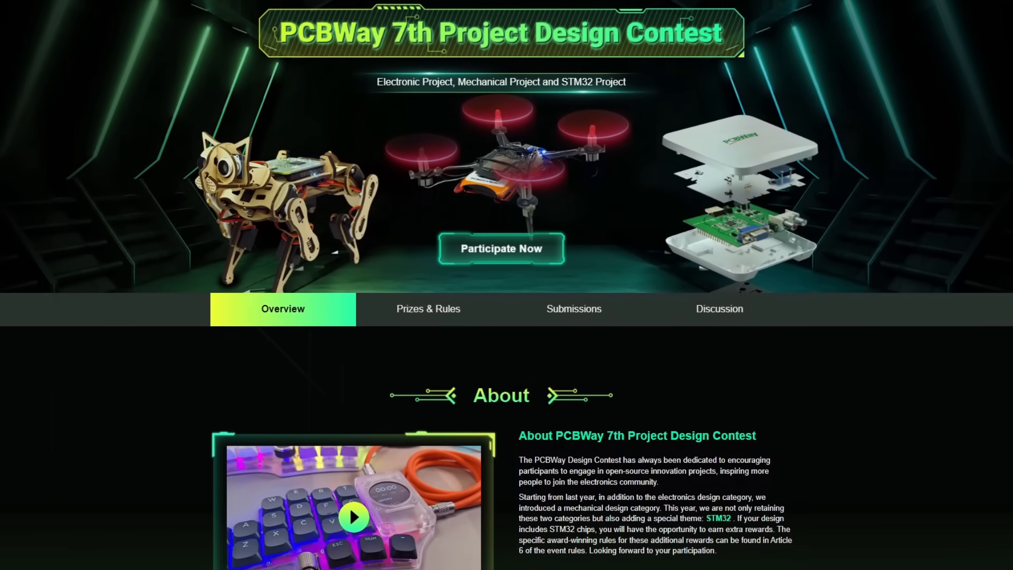
scroll(down, 3)
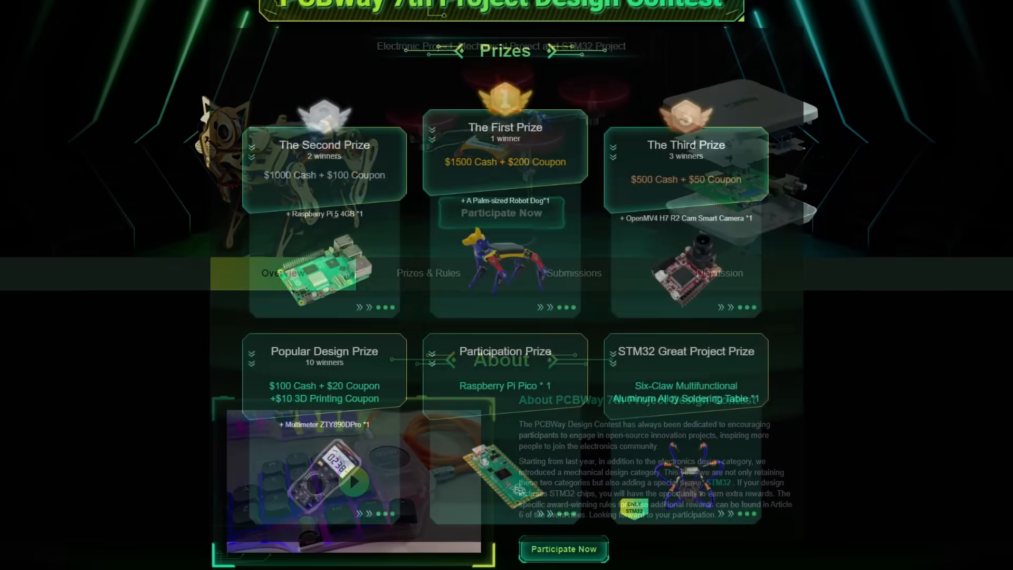